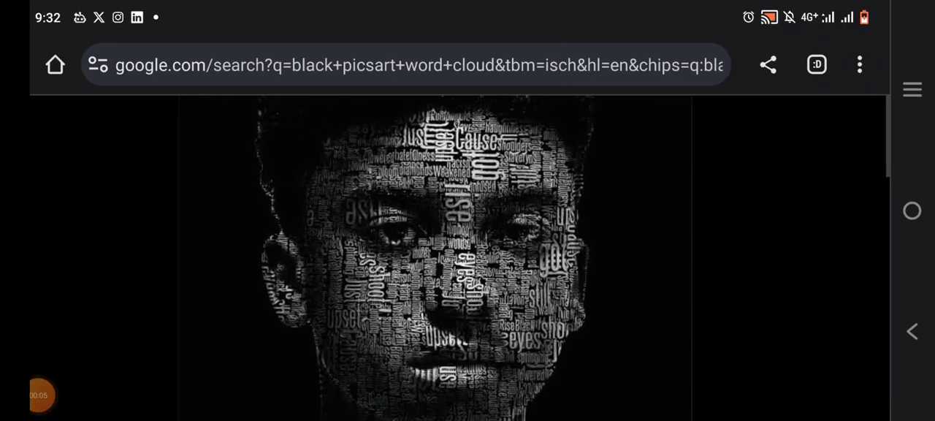
# Scroll the Google Images results to view the black word-cloud portrait reference
pyautogui.scroll(-3)
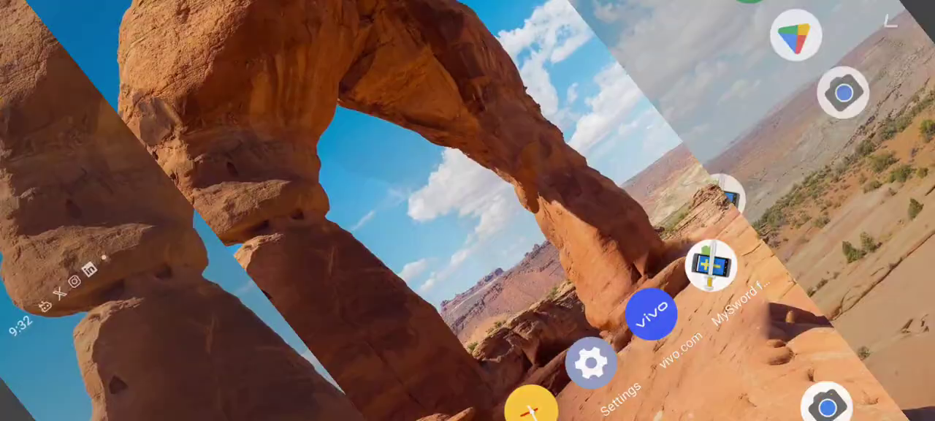
# Start a new edit and load the black-and-white footballer portrait from Recent photos
pyautogui.click(795, 35)
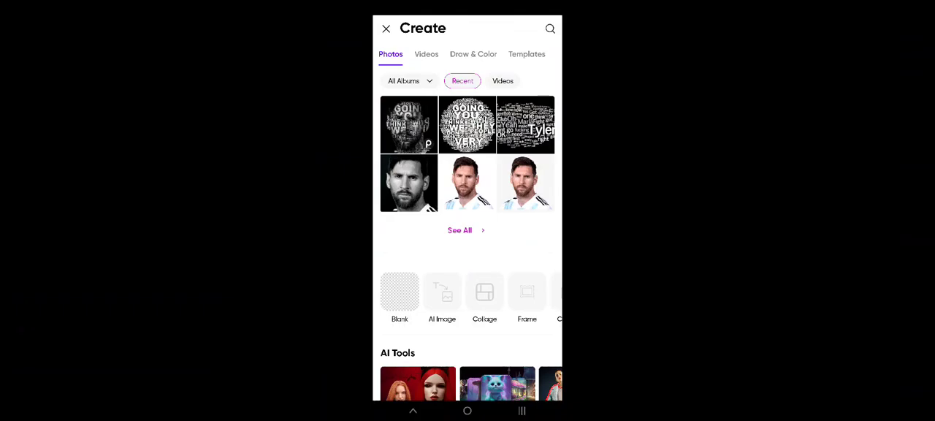
pyautogui.click(410, 183)
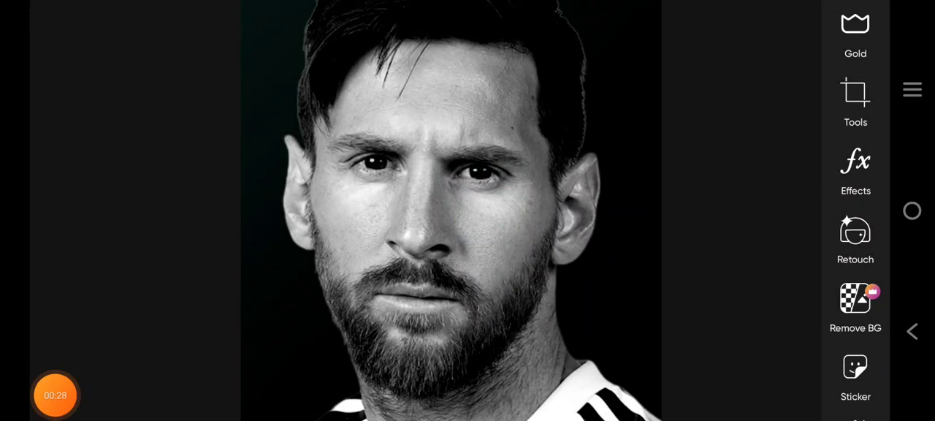
# Apply the FX > HDR1 effect to the portrait and tune its strength slider
pyautogui.click(855, 168)
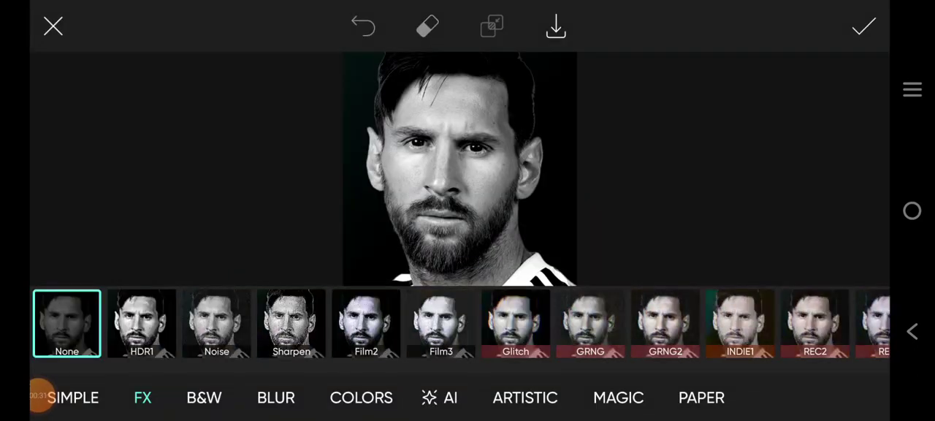
pyautogui.click(141, 323)
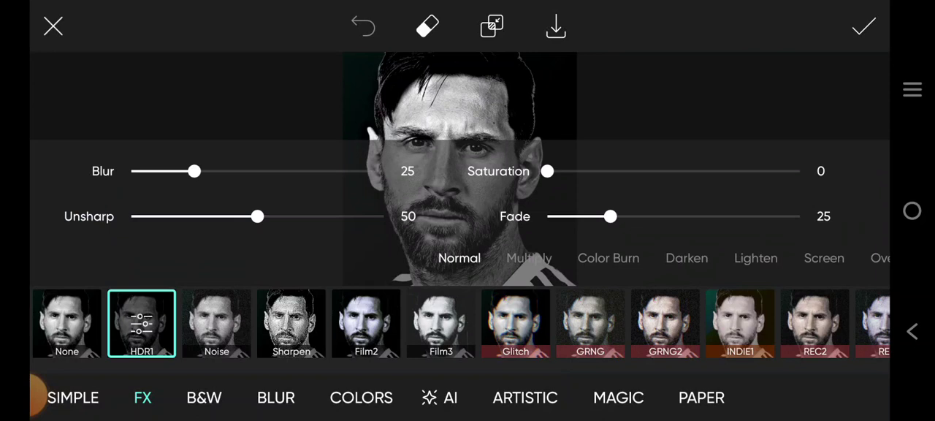
pyautogui.moveTo(257, 216); pyautogui.dragTo(300, 216)
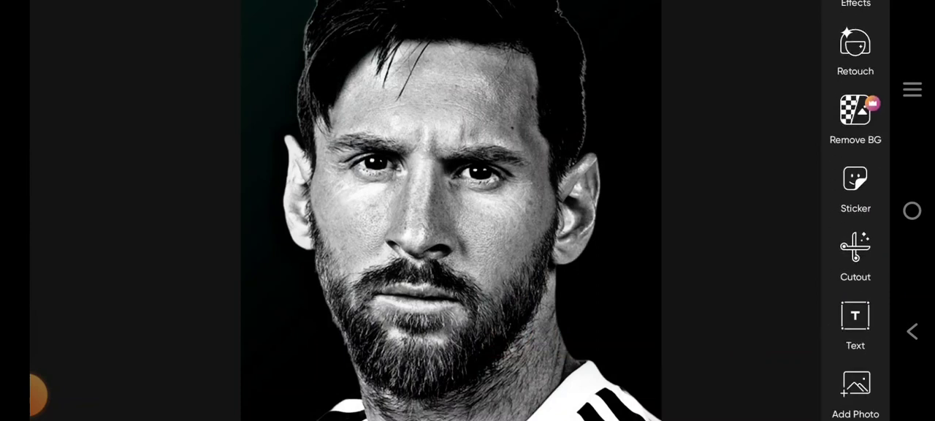
# Add the Tyler word-cloud image as a photo layer over the portrait
pyautogui.scroll(3)
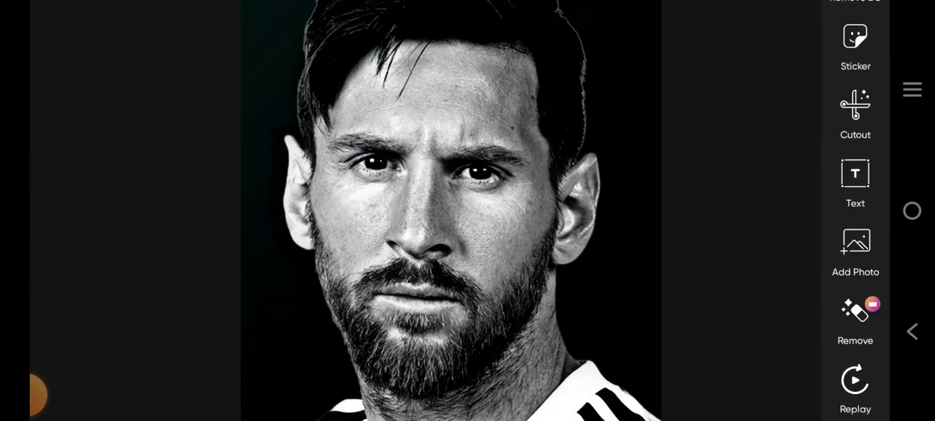
pyautogui.click(856, 248)
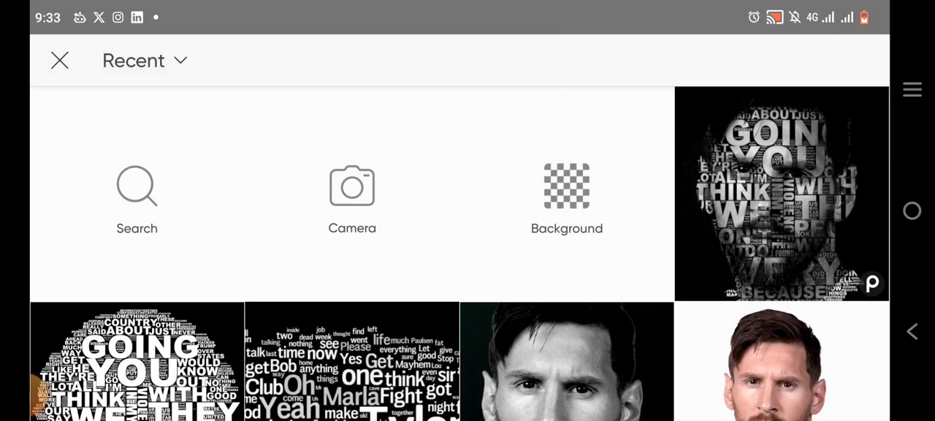
pyautogui.scroll(-3)
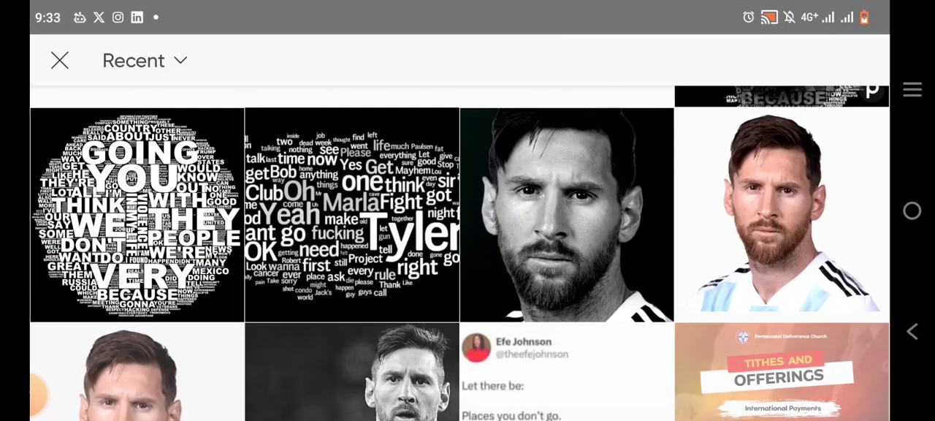
pyautogui.scroll(3)
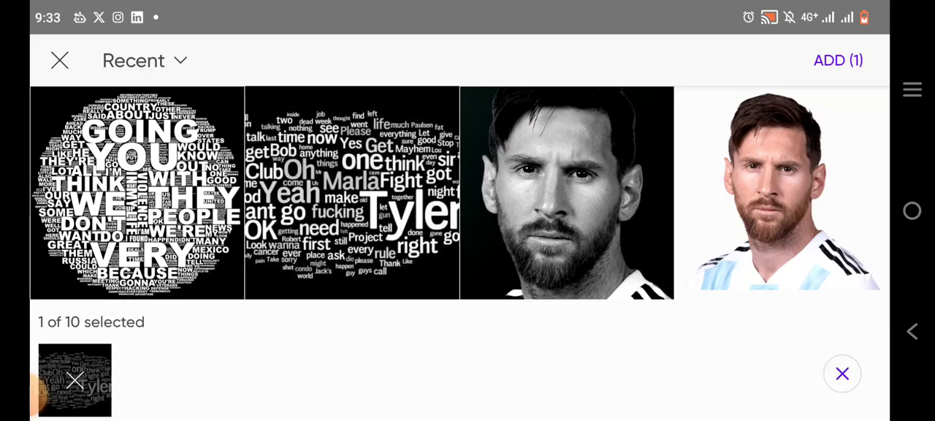
pyautogui.click(839, 59)
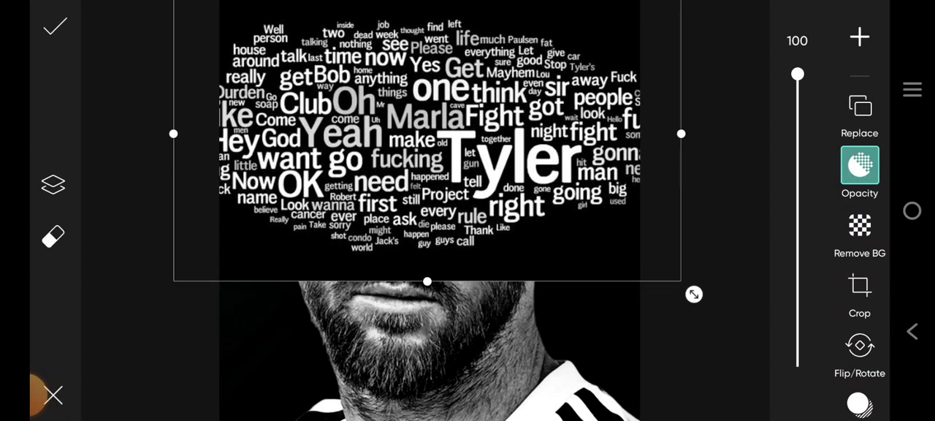
# Discard the Tyler word-cloud layer so only the portrait remains
pyautogui.moveTo(427, 280); pyautogui.dragTo(427, 272)
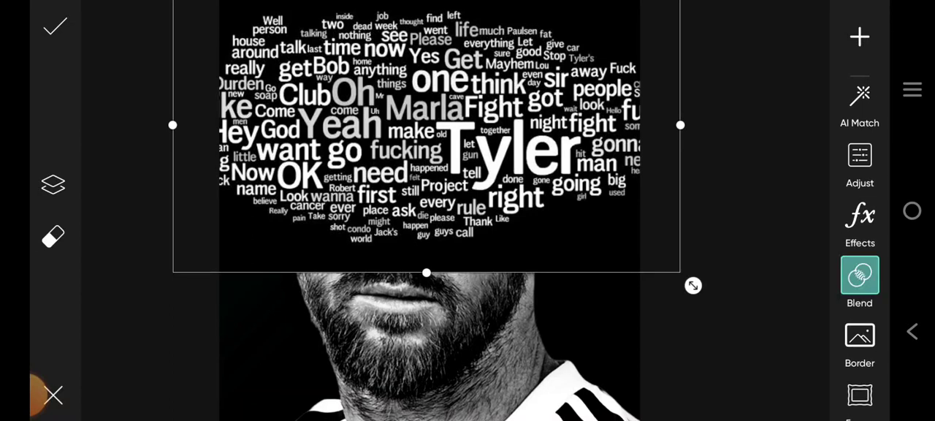
pyautogui.click(859, 275)
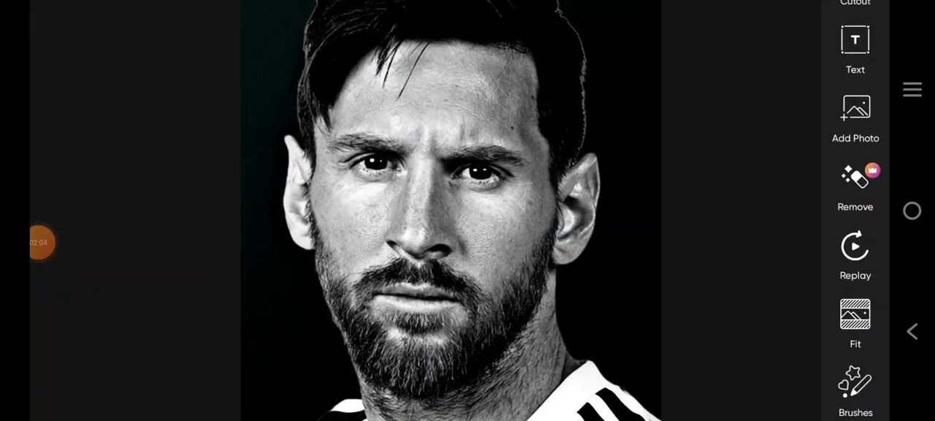
# Add the GOING YOU word cloud over the face, lower Opacity to check alignment, then restore full opacity
pyautogui.click(855, 108)
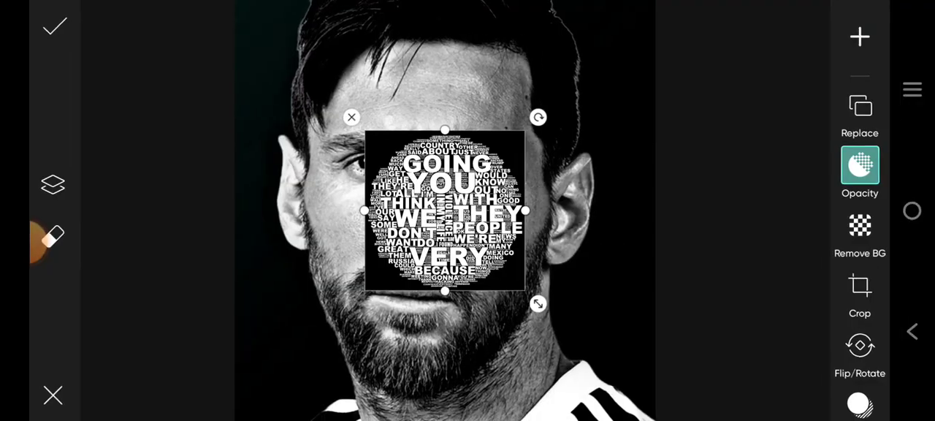
pyautogui.click(859, 164)
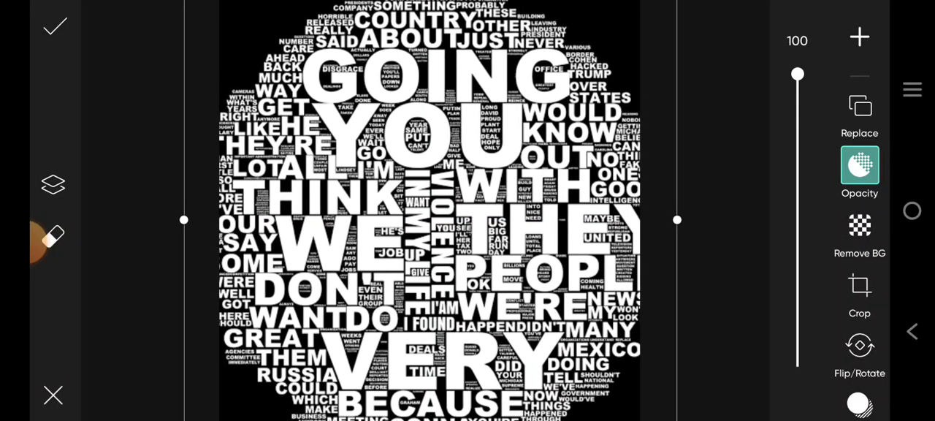
pyautogui.moveTo(798, 73); pyautogui.dragTo(798, 295)
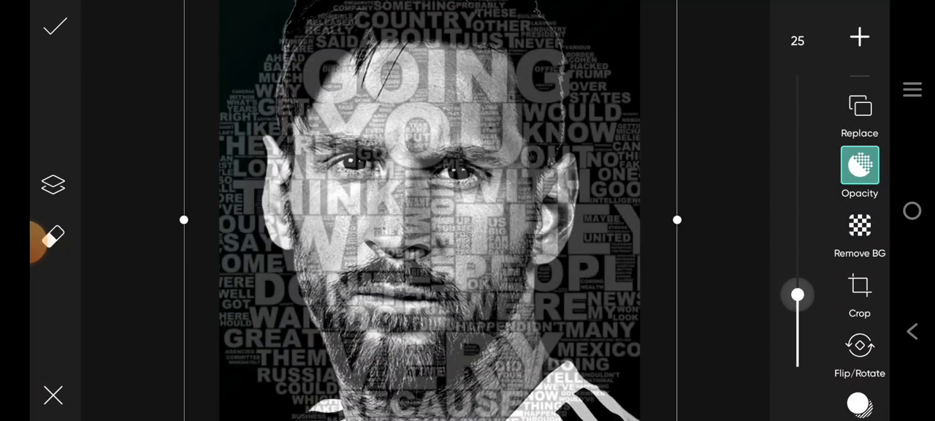
pyautogui.moveTo(798, 296); pyautogui.dragTo(798, 73)
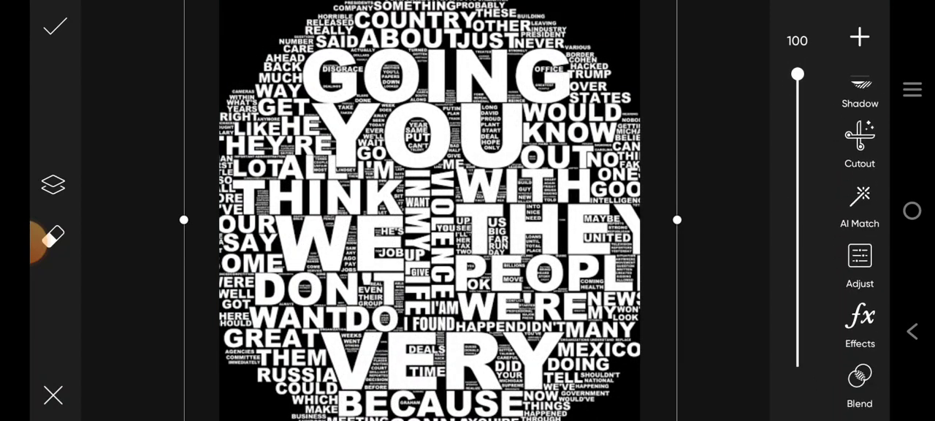
# Set the word-cloud layer to the Darken blend mode and apply it
pyautogui.click(859, 386)
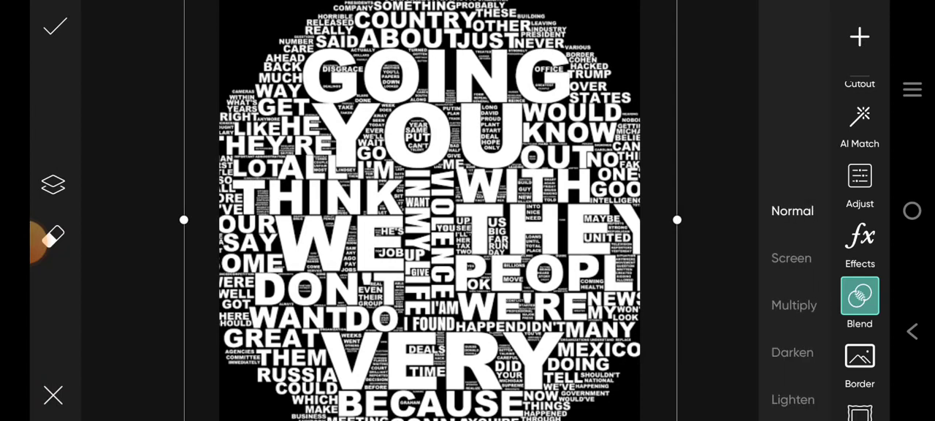
pyautogui.click(795, 304)
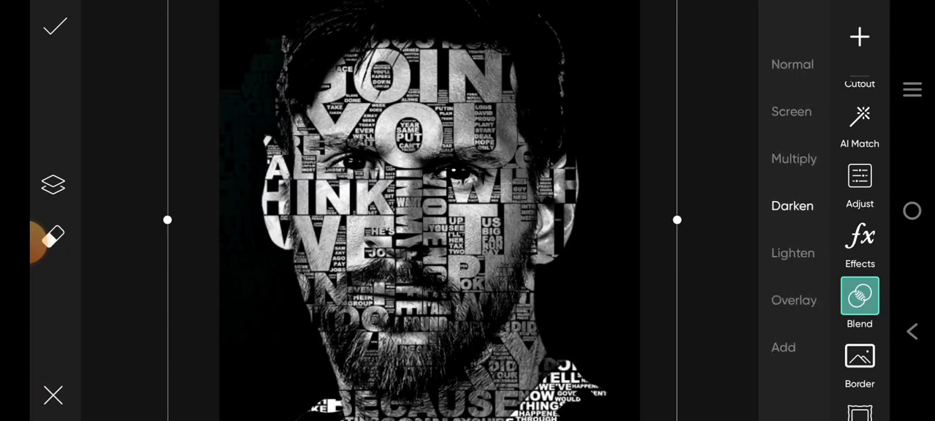
pyautogui.click(792, 253)
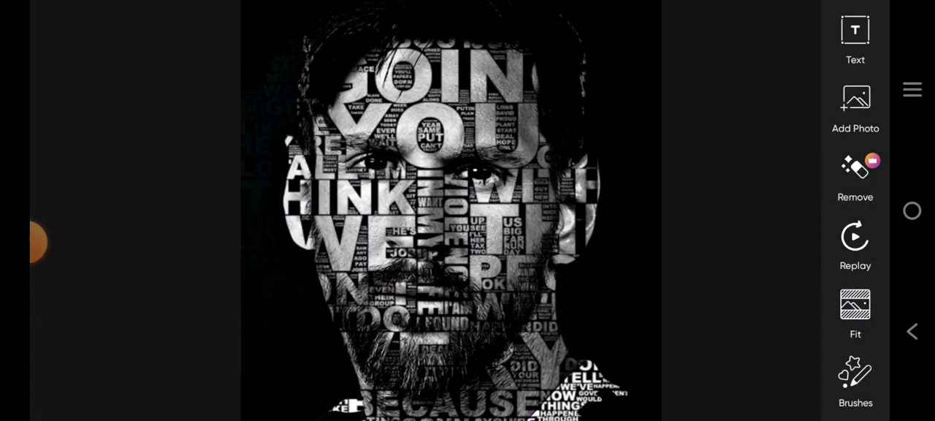
# Apply the FX > Noise effect to the blended portrait and confirm it
pyautogui.click(44, 243)
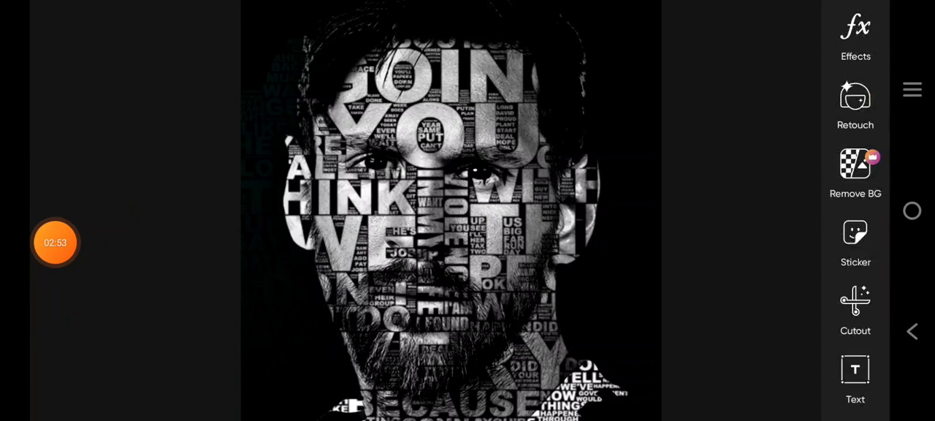
pyautogui.click(854, 37)
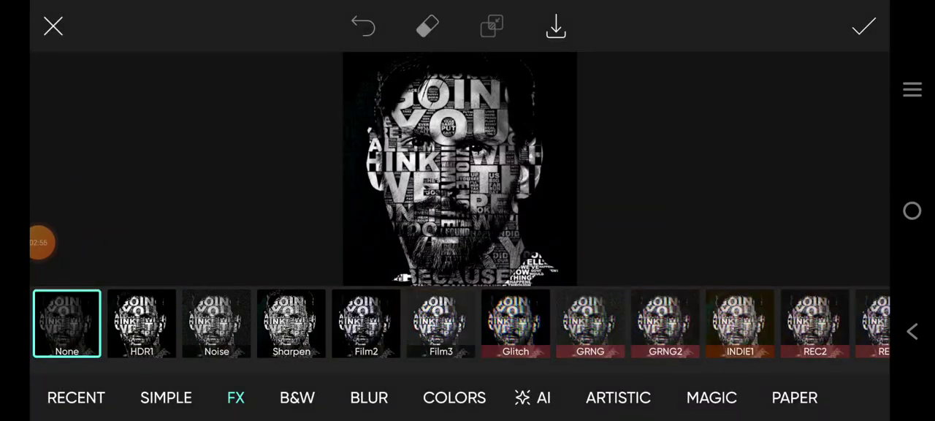
pyautogui.click(217, 323)
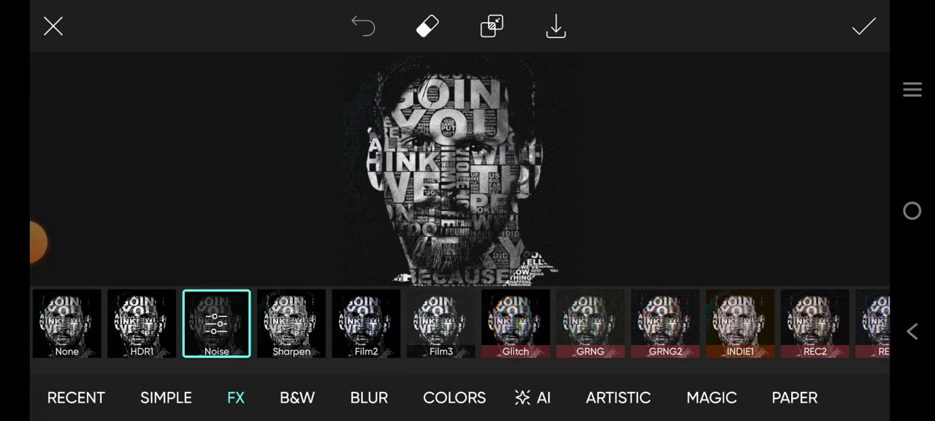
pyautogui.click(365, 323)
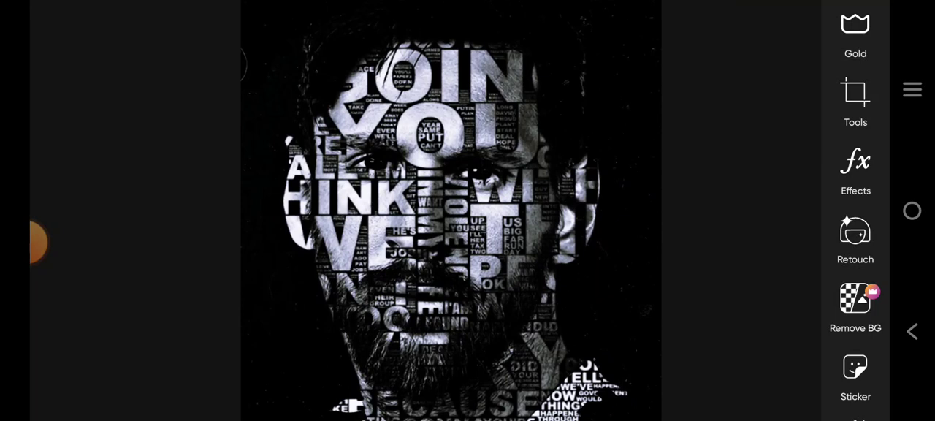
pyautogui.click(56, 242)
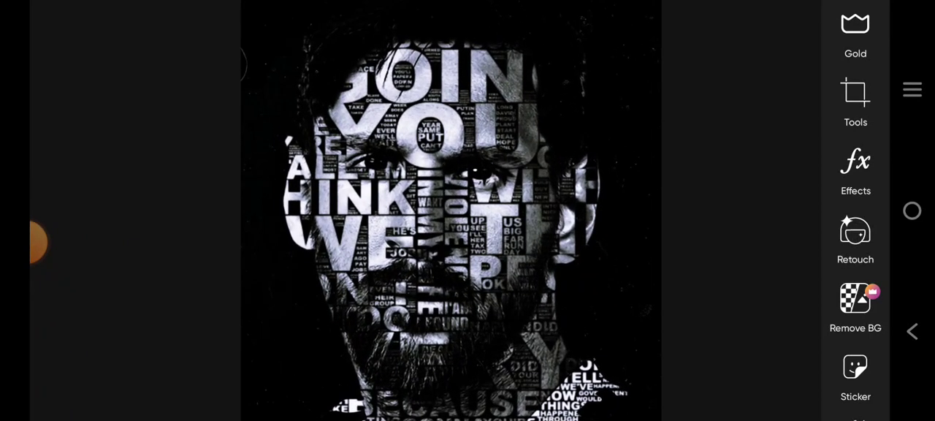
pyautogui.click(55, 242)
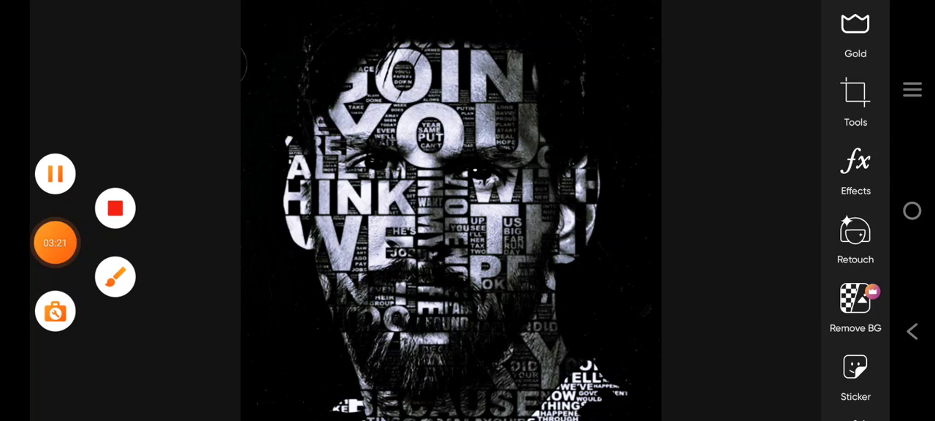